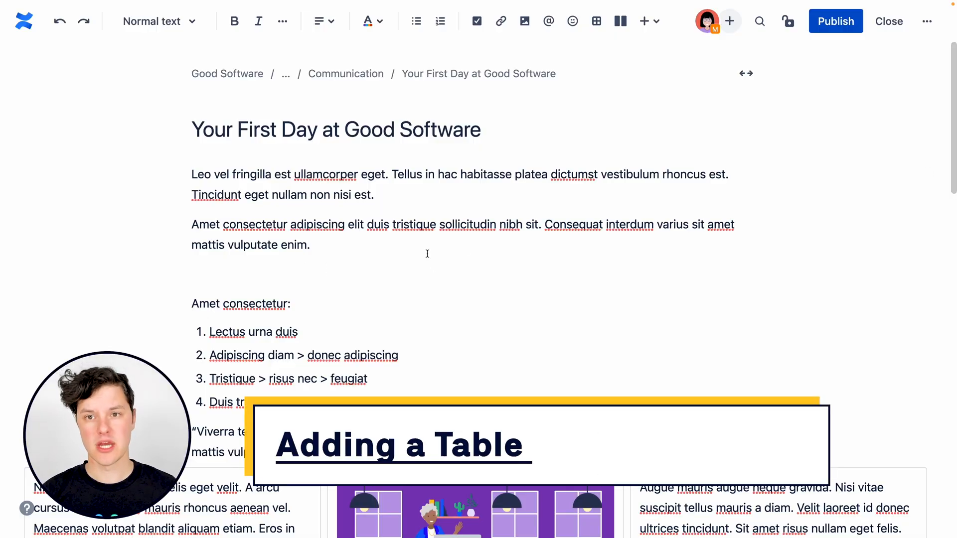
{"action": "mouse_move", "coordinate": [597, 21]}
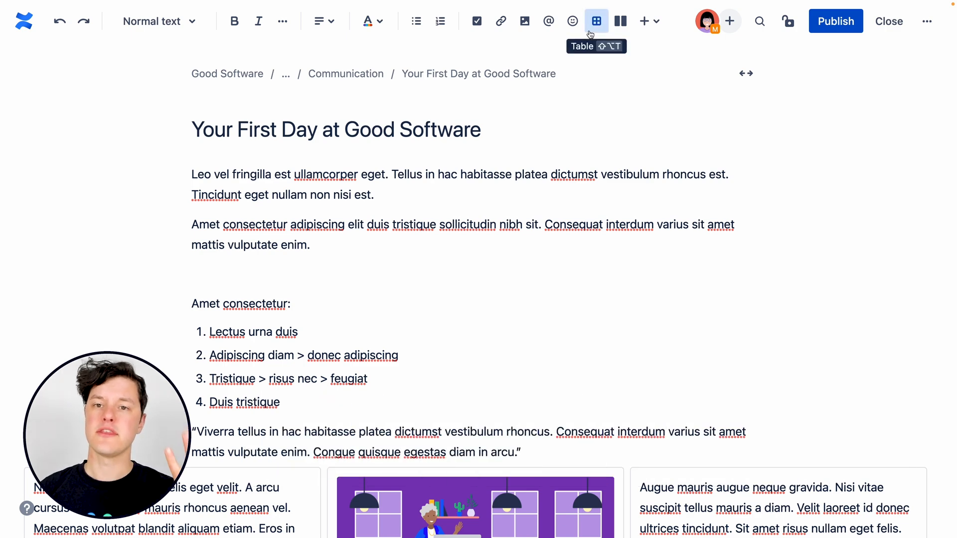
Insert a three-column table headed Year 1-2, Year 3-5 and Year 6 and Beyond below the paragraphs
{"action": "left_click", "coordinate": [596, 21]}
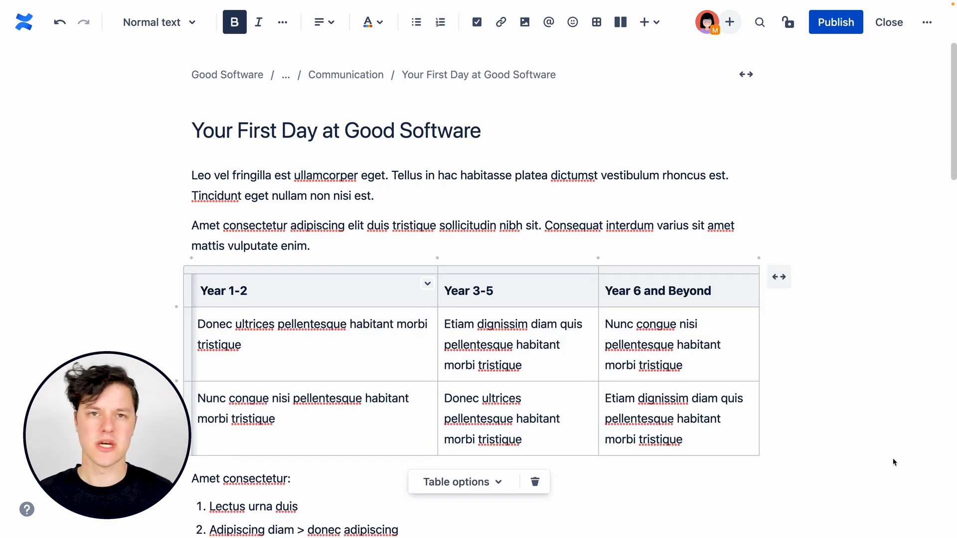
{"action": "scroll", "scroll_direction": "down", "scroll_amount": 3}
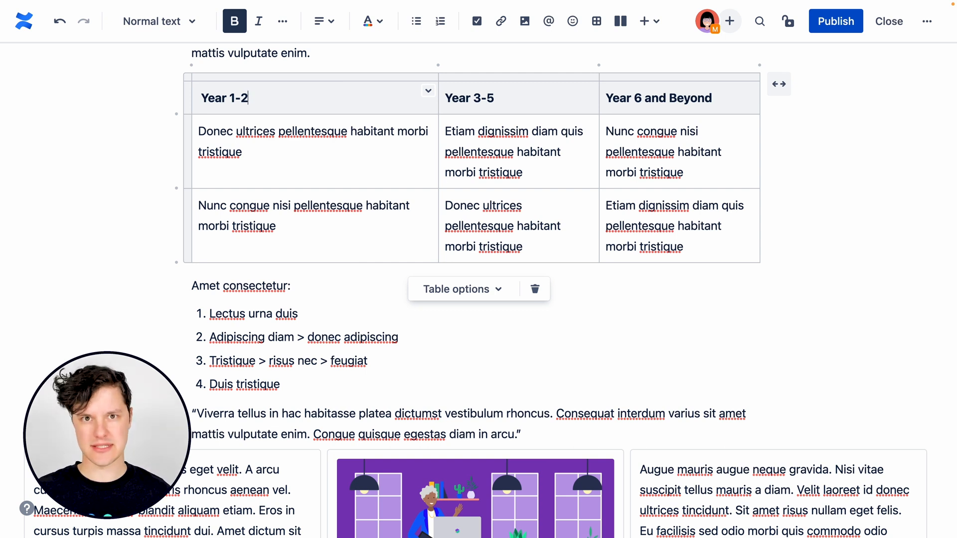
Add an empty bottom row and an empty column before Year 6 and Beyond
{"action": "left_click", "coordinate": [456, 289]}
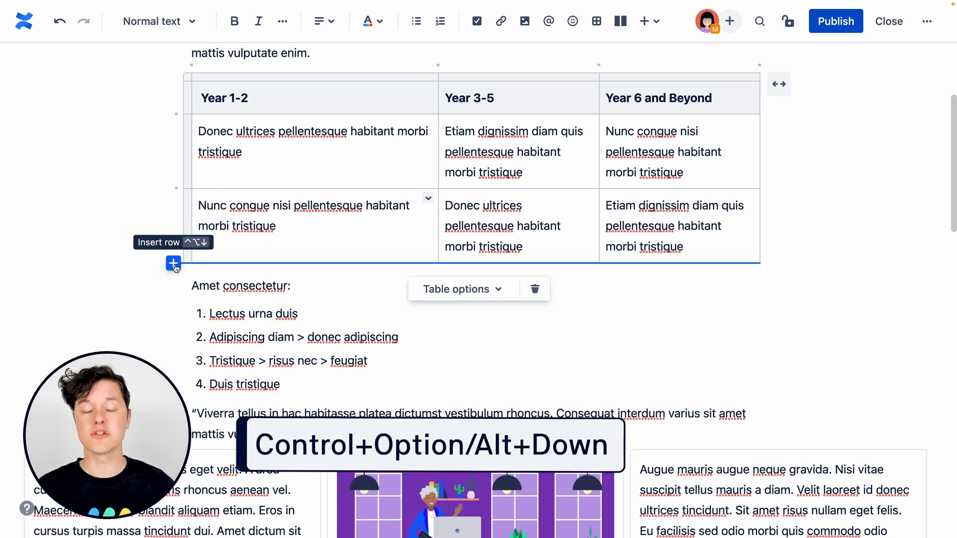
{"action": "left_click", "coordinate": [172, 264]}
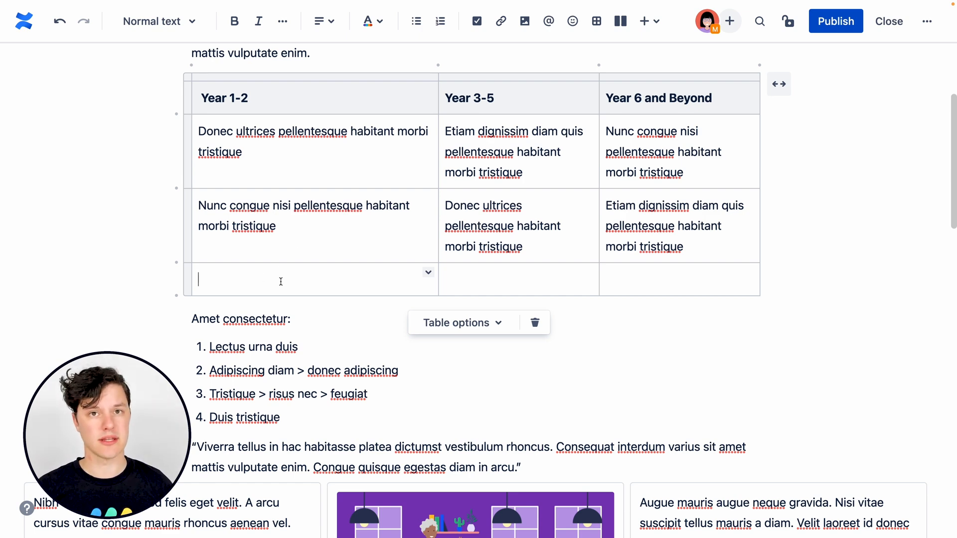
{"action": "mouse_move", "coordinate": [599, 63]}
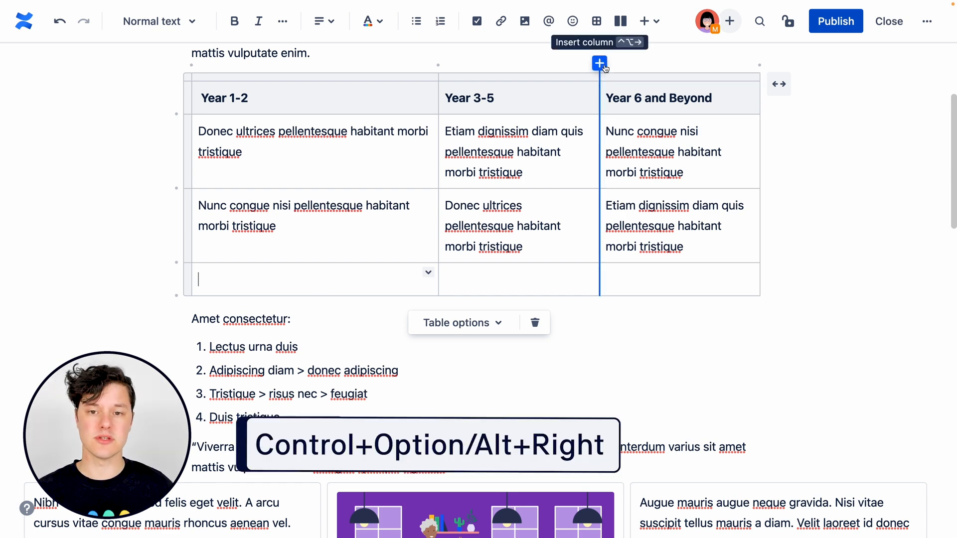
{"action": "left_click", "coordinate": [599, 63]}
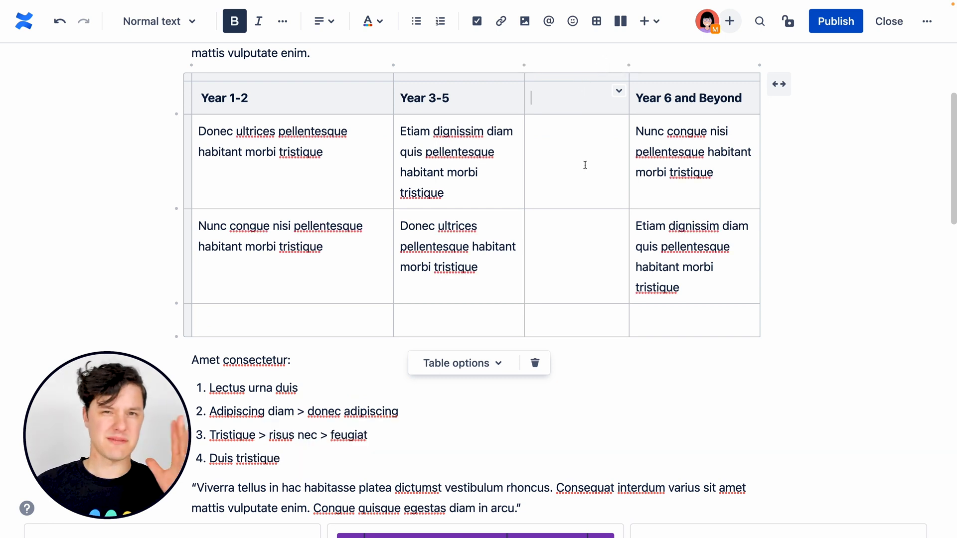
{"action": "mouse_move", "coordinate": [554, 330]}
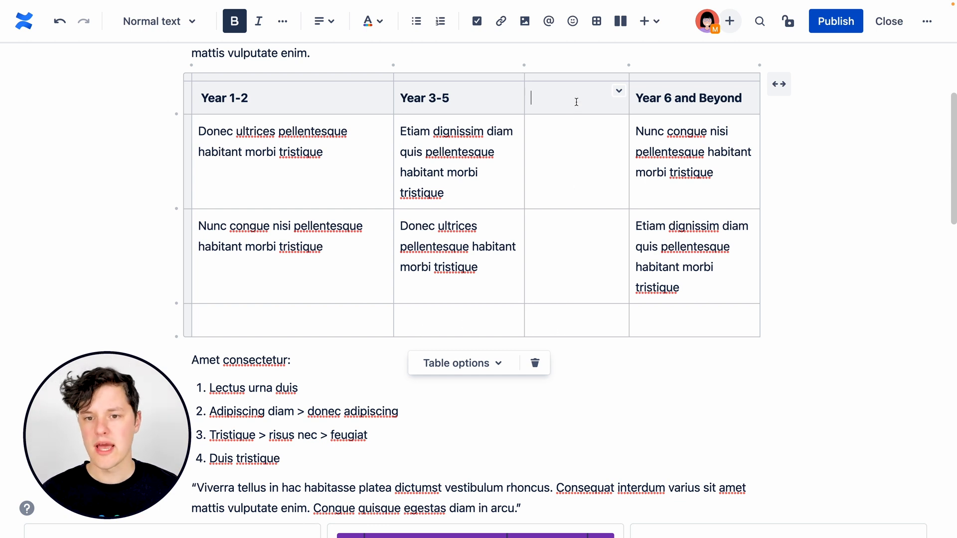
Delete the empty column and the empty bottom row, restoring the three-by-two table
{"action": "left_click", "coordinate": [575, 81]}
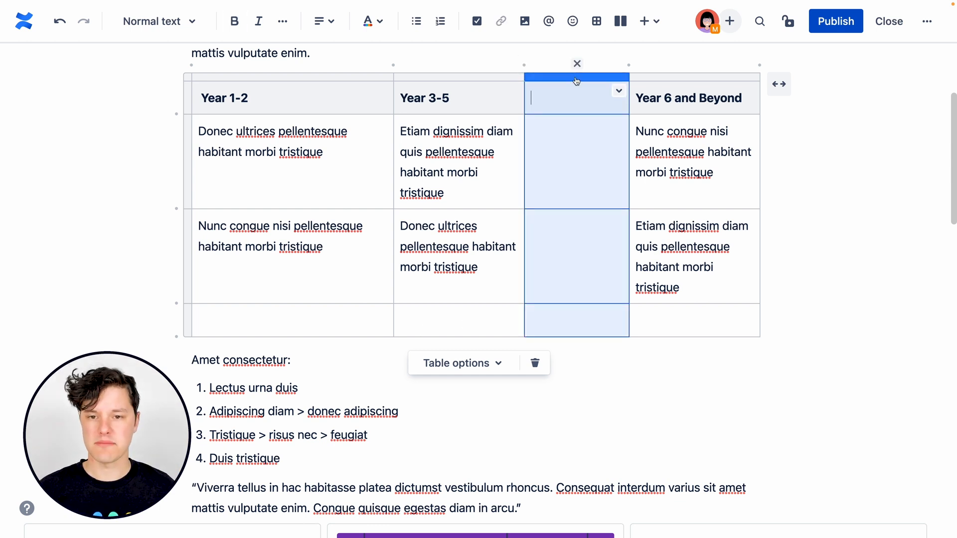
{"action": "mouse_move", "coordinate": [576, 64]}
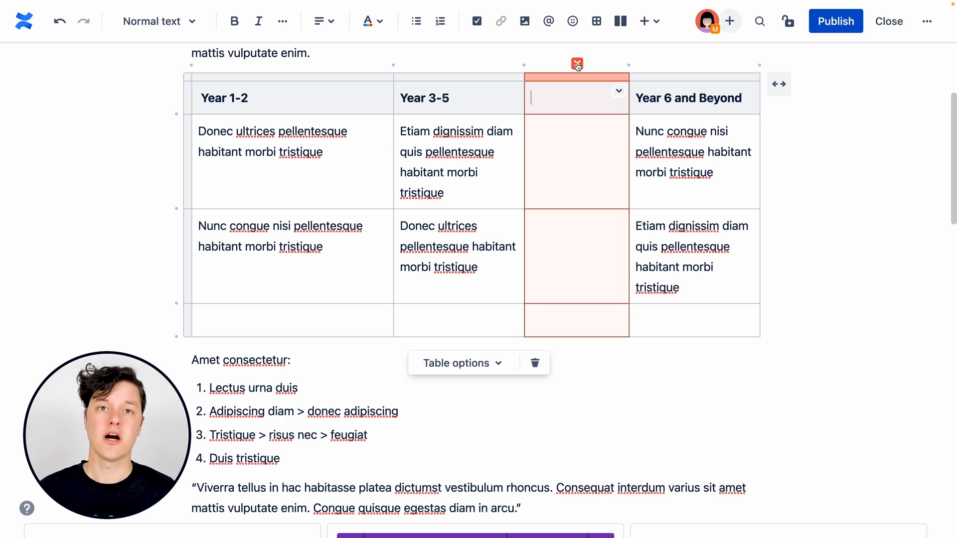
{"action": "left_click", "coordinate": [576, 64]}
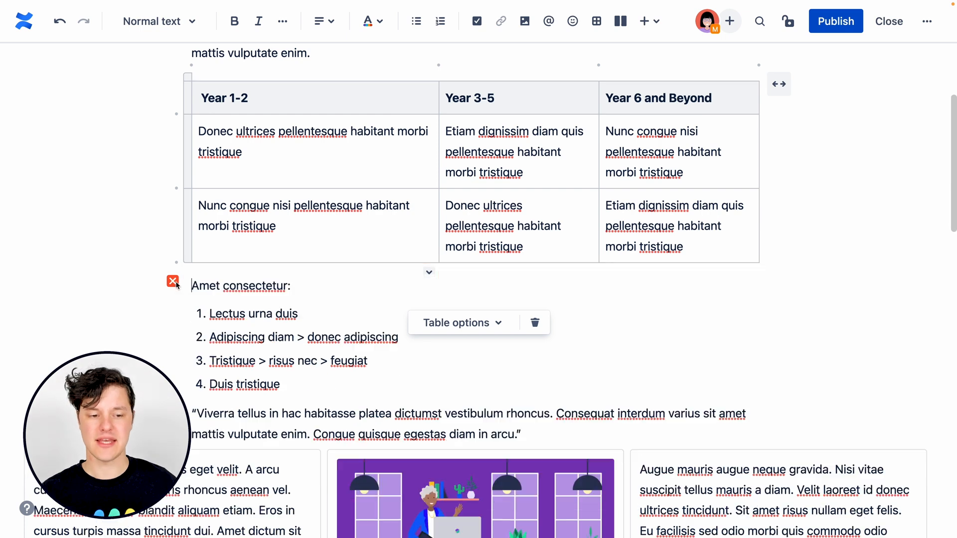
{"action": "left_click", "coordinate": [827, 250]}
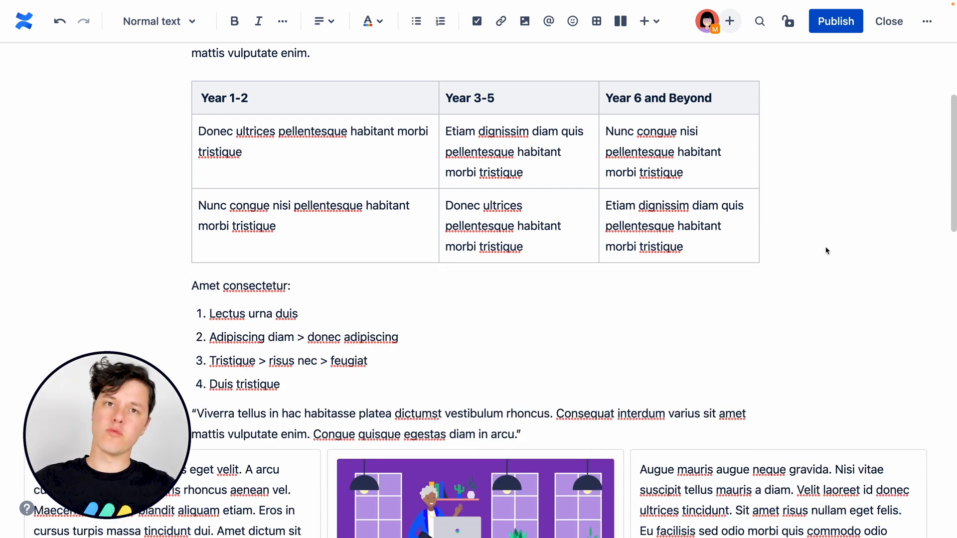
{"action": "left_click", "coordinate": [314, 98]}
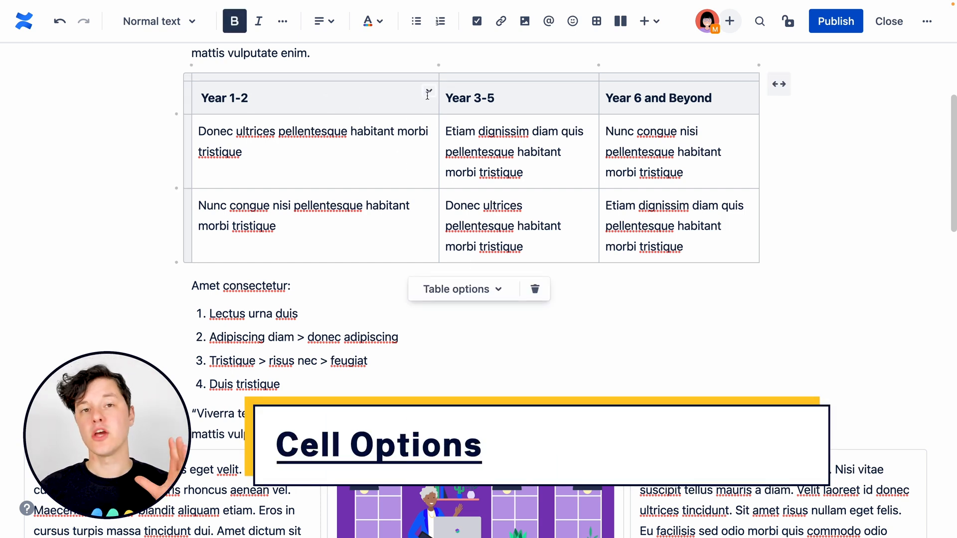
Select the first two body cells under Year 1-2 and Year 3-5 and show their cell options
{"action": "left_click", "coordinate": [429, 90]}
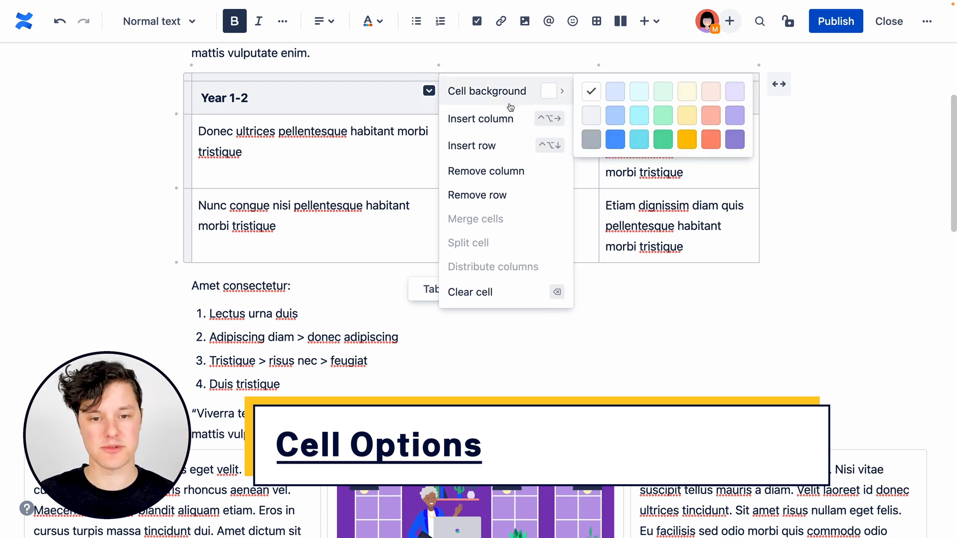
{"action": "mouse_move", "coordinate": [710, 140]}
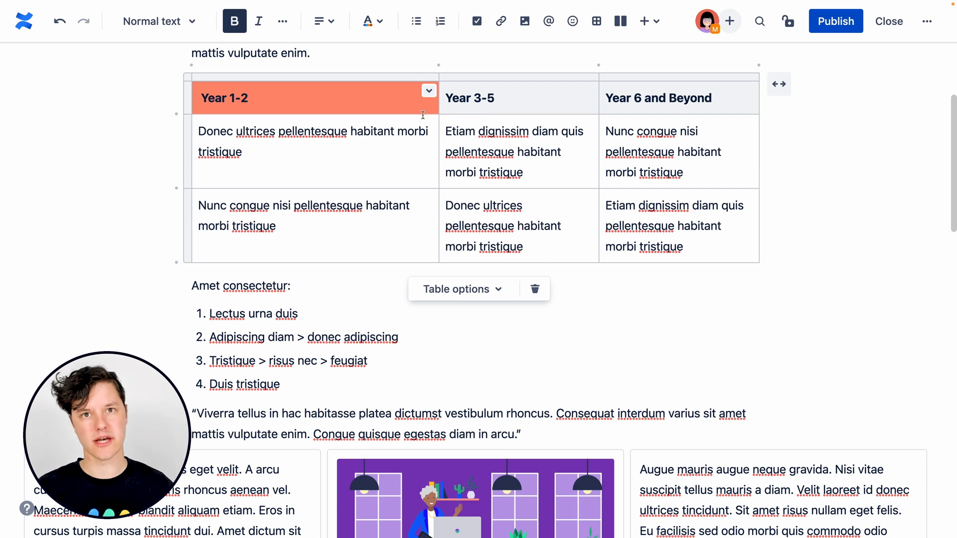
{"action": "left_click", "coordinate": [429, 90]}
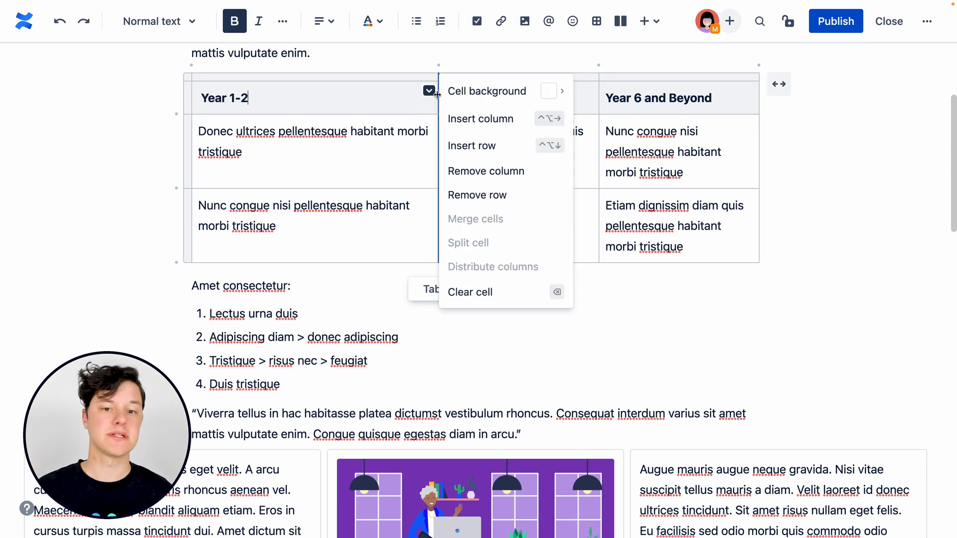
{"action": "left_click", "coordinate": [480, 118]}
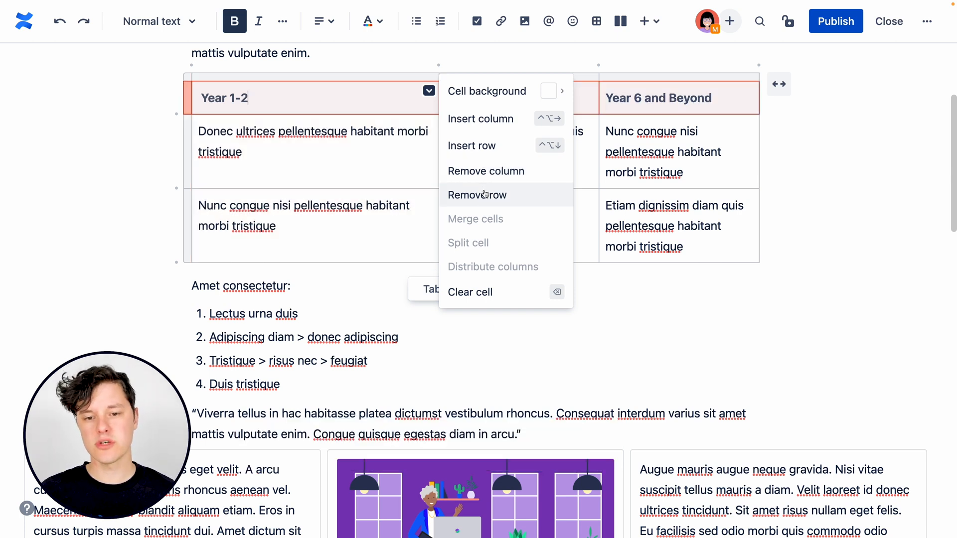
{"action": "mouse_move", "coordinate": [605, 286]}
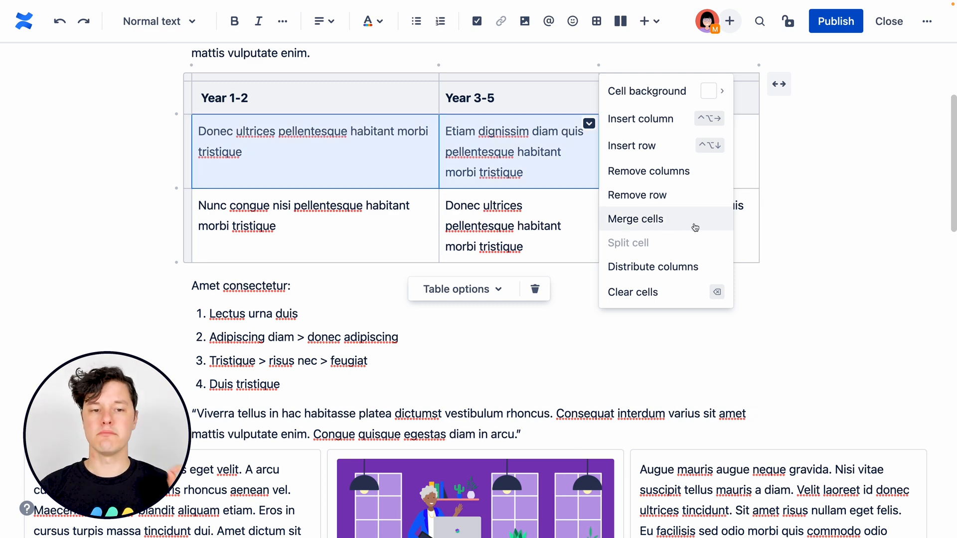
Merge the two cells, split them again and move the Etiam paragraph back under Year 3-5
{"action": "left_click", "coordinate": [635, 219]}
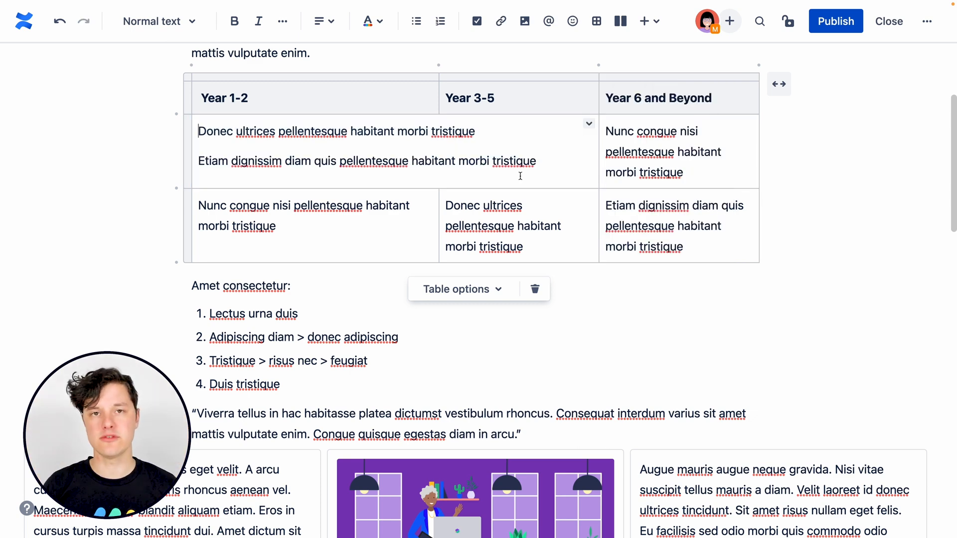
{"action": "left_click", "coordinate": [588, 123]}
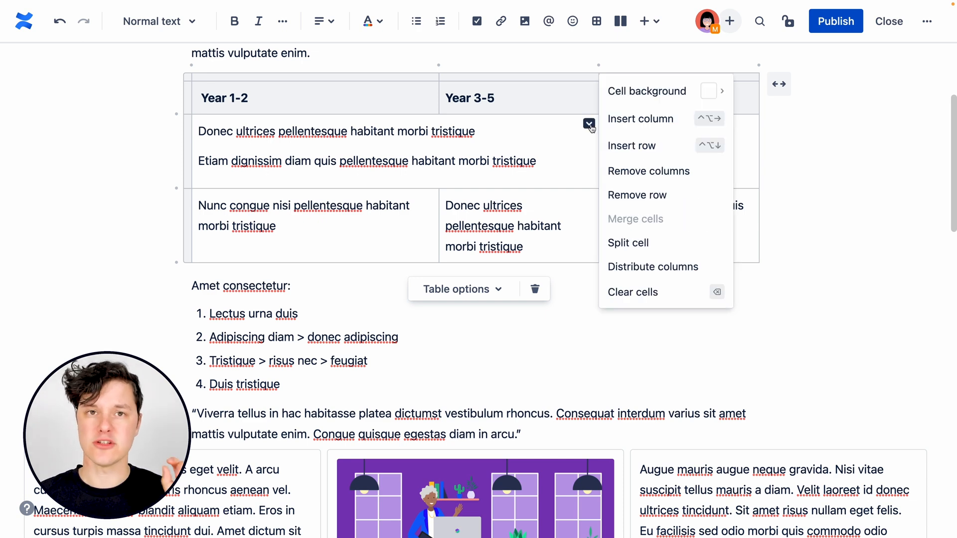
{"action": "mouse_move", "coordinate": [588, 124]}
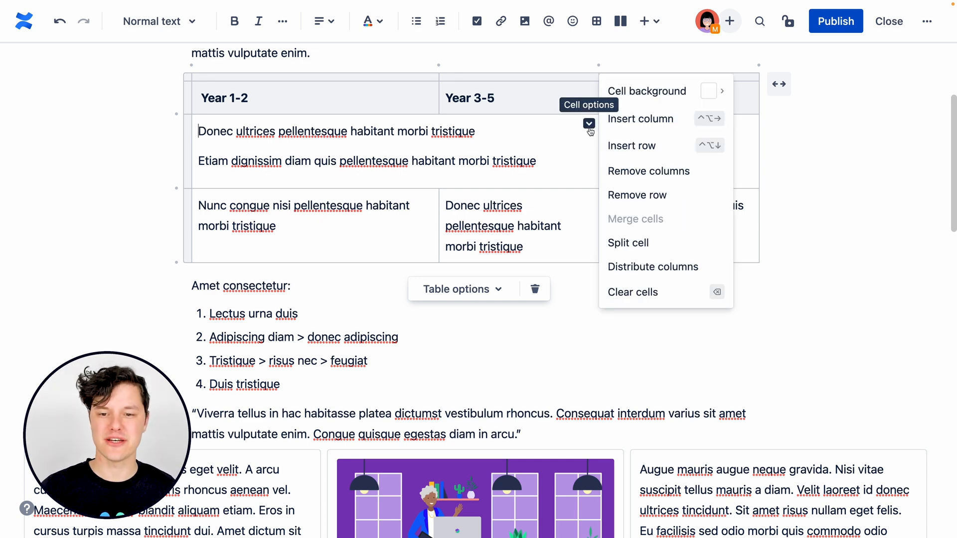
{"action": "mouse_move", "coordinate": [592, 154]}
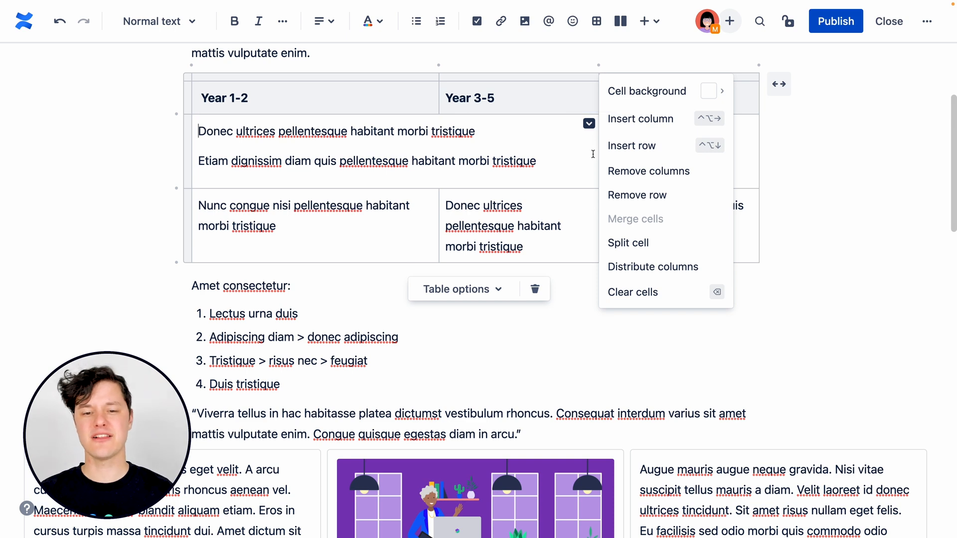
{"action": "left_click", "coordinate": [641, 119]}
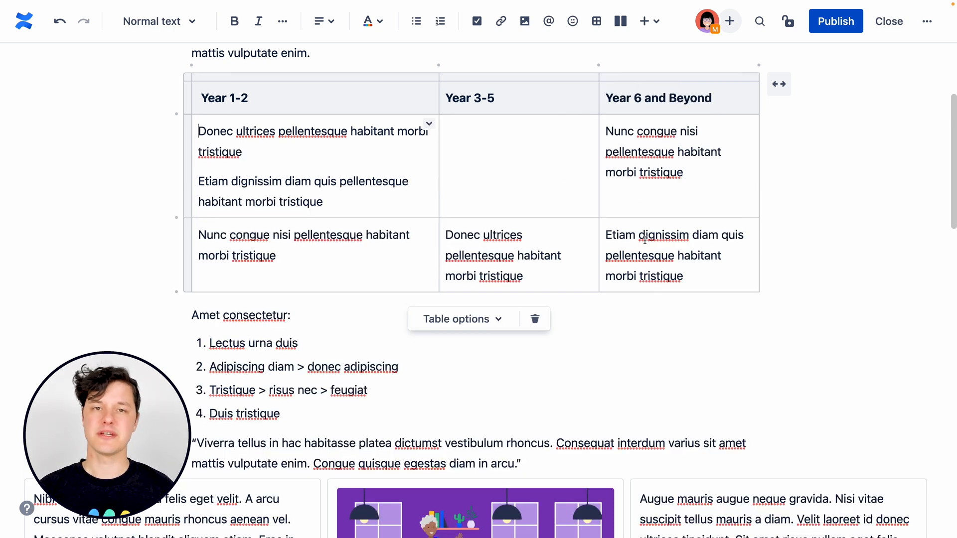
{"action": "left_click_drag", "start_coordinate": [197, 180], "coordinate": [323, 202]}
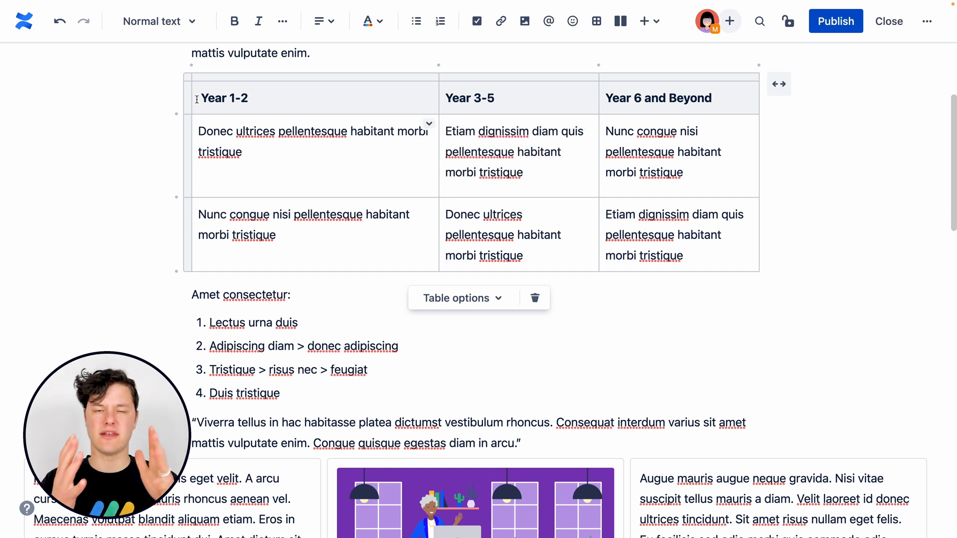
{"action": "mouse_move", "coordinate": [532, 179]}
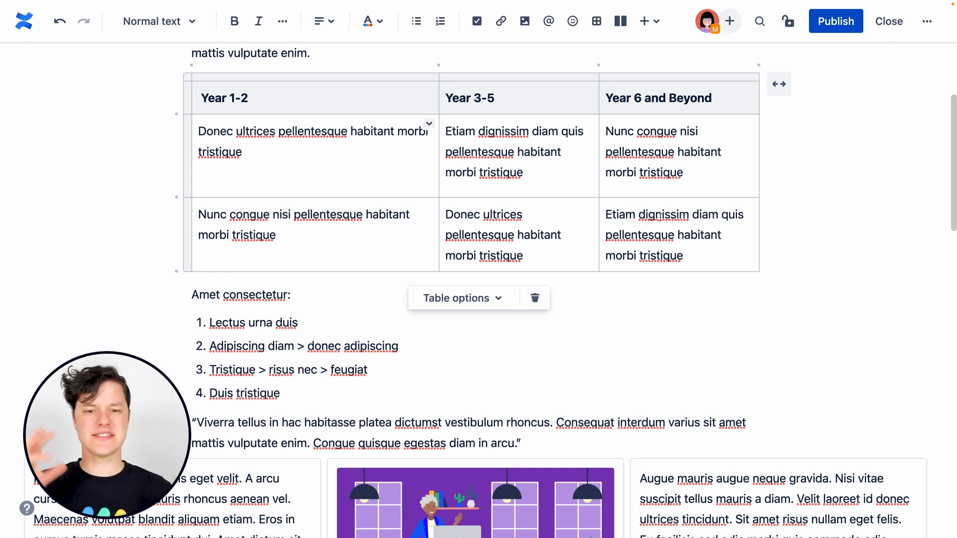
Distribute the columns so Year 1-2, Year 3-5 and Year 6 and Beyond have equal widths
{"action": "left_click", "coordinate": [178, 194]}
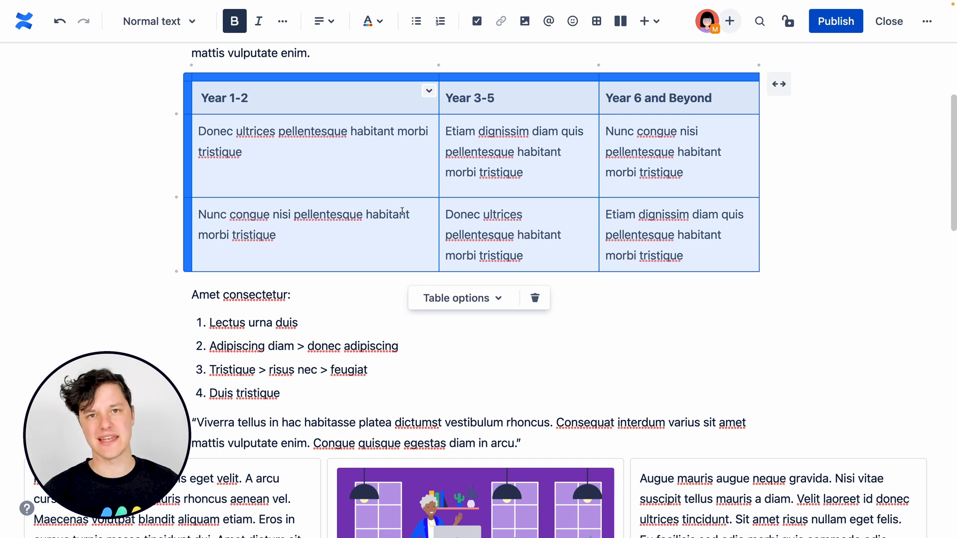
{"action": "left_click", "coordinate": [429, 90]}
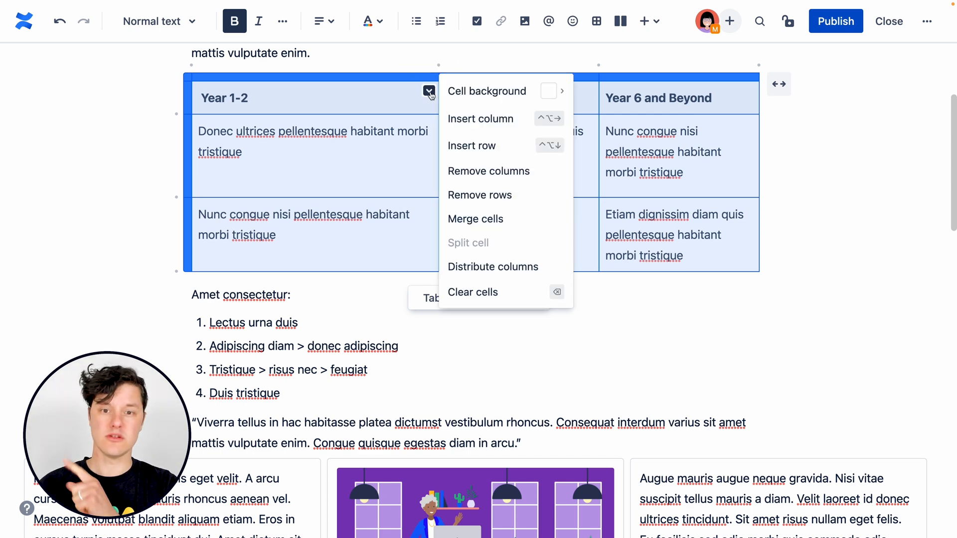
{"action": "mouse_move", "coordinate": [476, 267]}
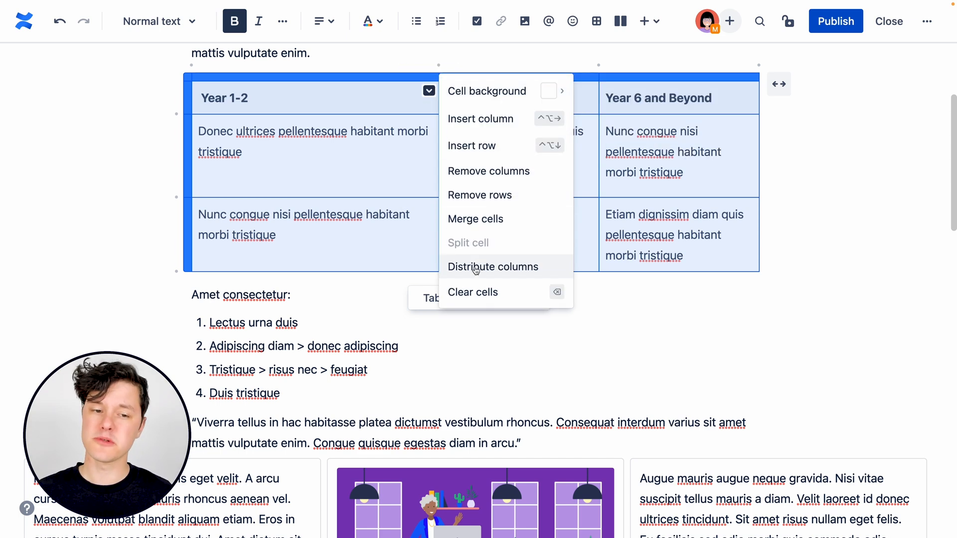
{"action": "mouse_move", "coordinate": [505, 274]}
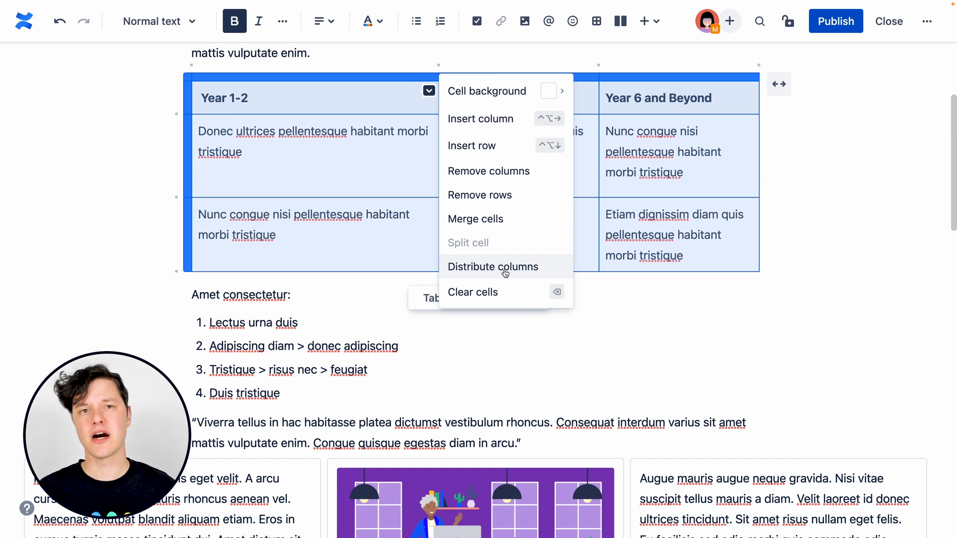
{"action": "left_click", "coordinate": [493, 267]}
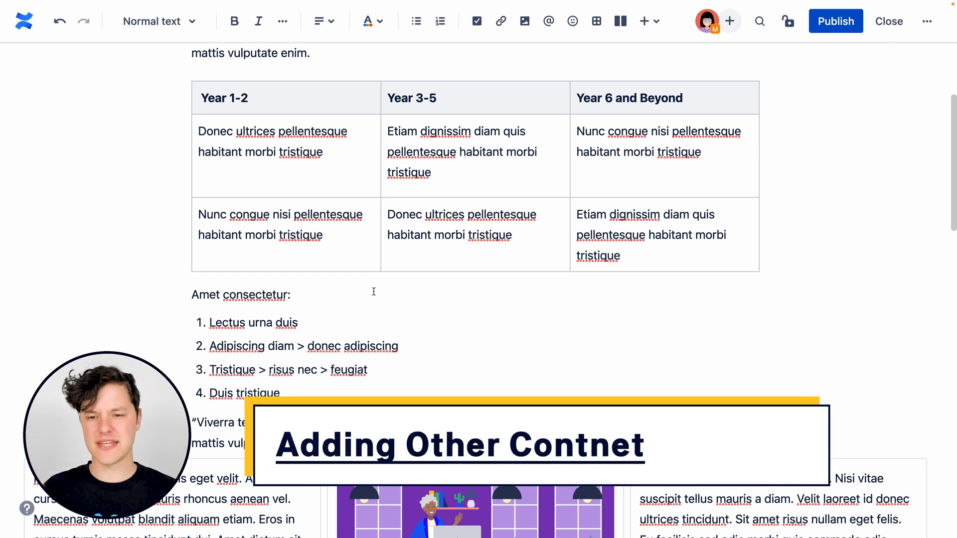
Add a fourth Status column with a TBD label in row one and a green DONE label in row two
{"action": "left_click", "coordinate": [644, 256]}
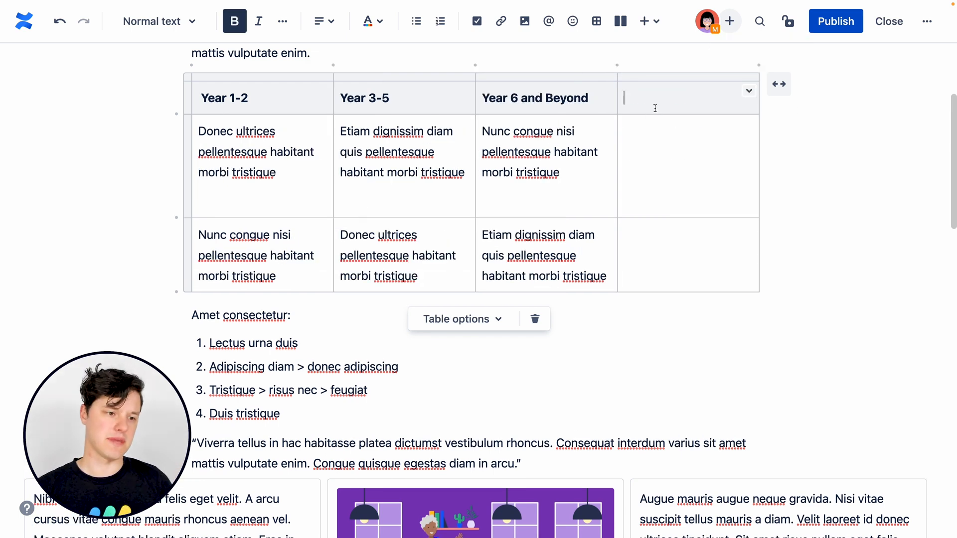
{"action": "type", "text": "Status"}
{"action": "left_click", "coordinate": [688, 166]}
{"action": "type", "text": "/stau"}
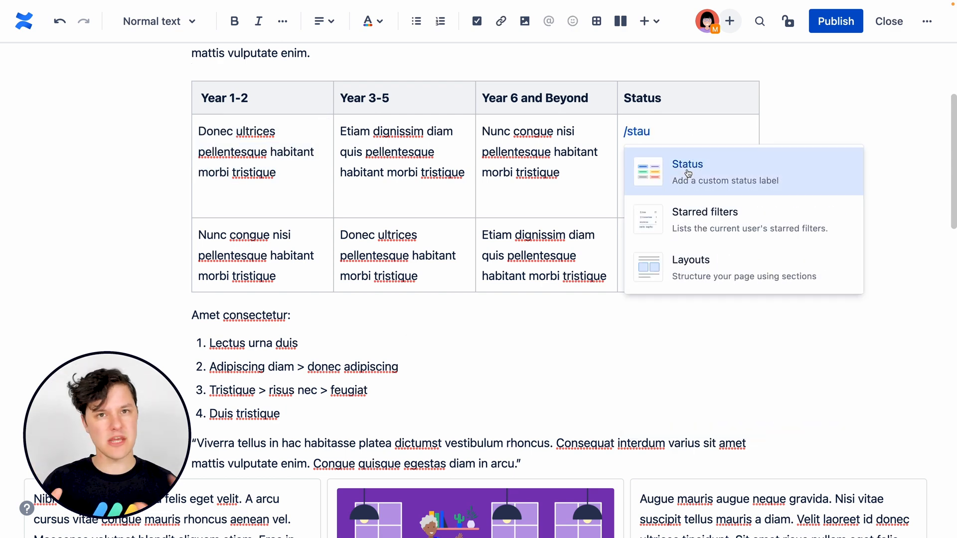
{"action": "left_click", "coordinate": [687, 170]}
{"action": "type", "text": "/status"}
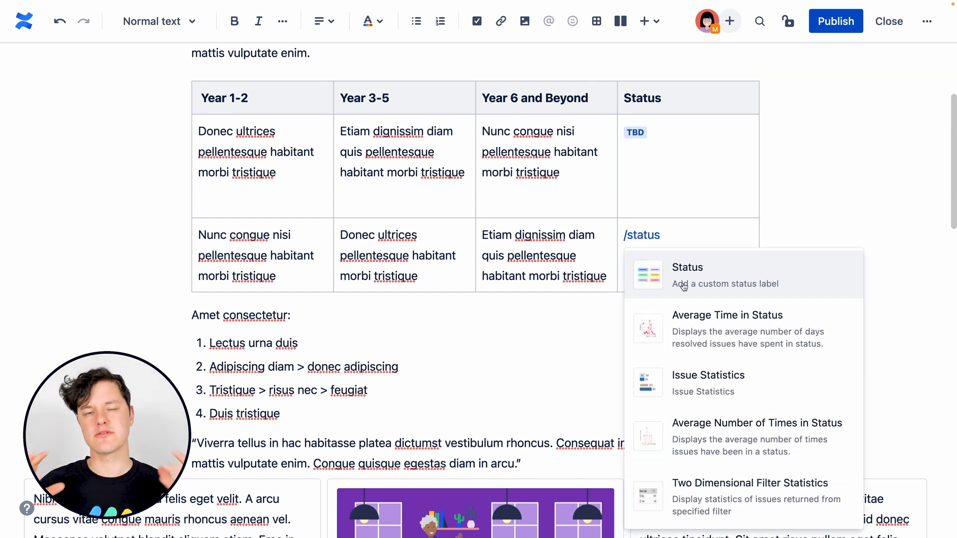
{"action": "left_click", "coordinate": [687, 275]}
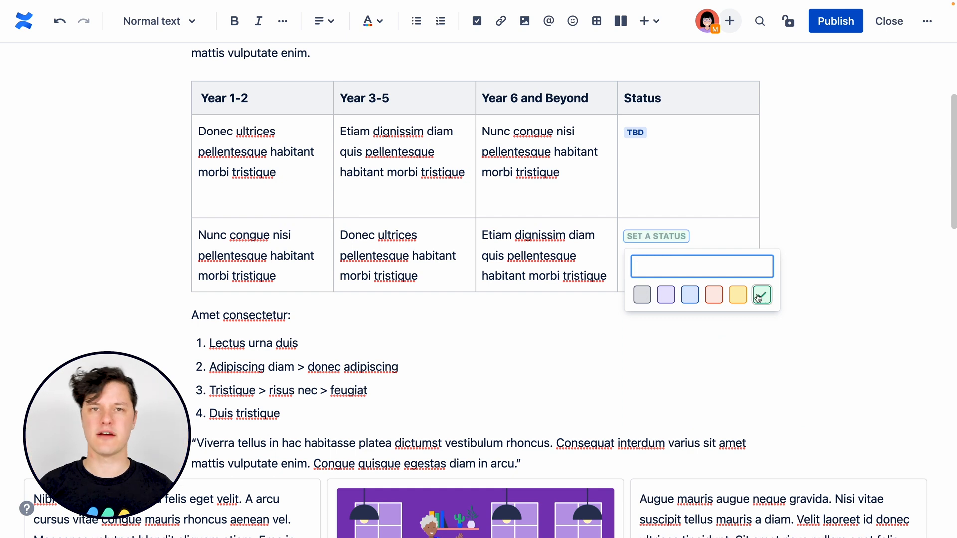
{"action": "type", "text": "DONE"}
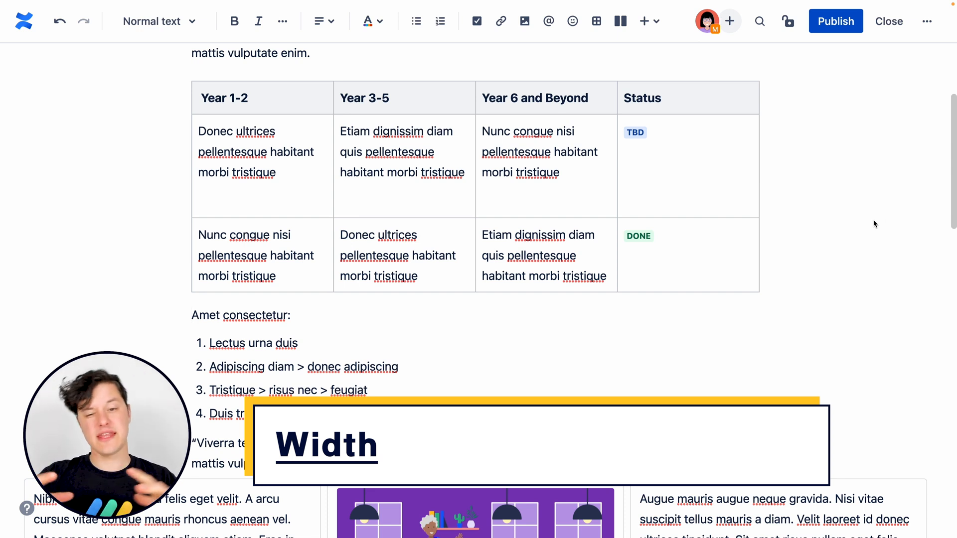
{"action": "mouse_move", "coordinate": [833, 234]}
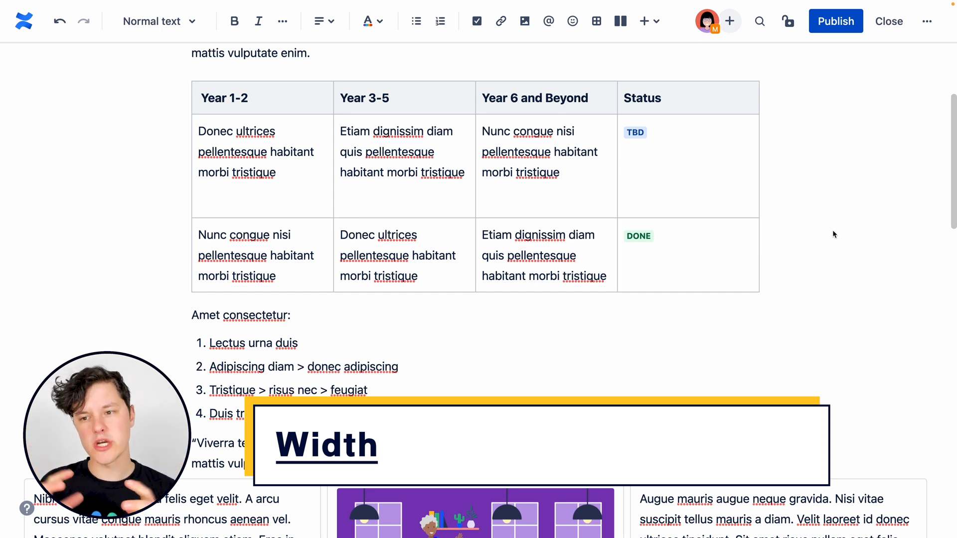
Widen the four-column table to span the full page width
{"action": "left_click", "coordinate": [403, 166]}
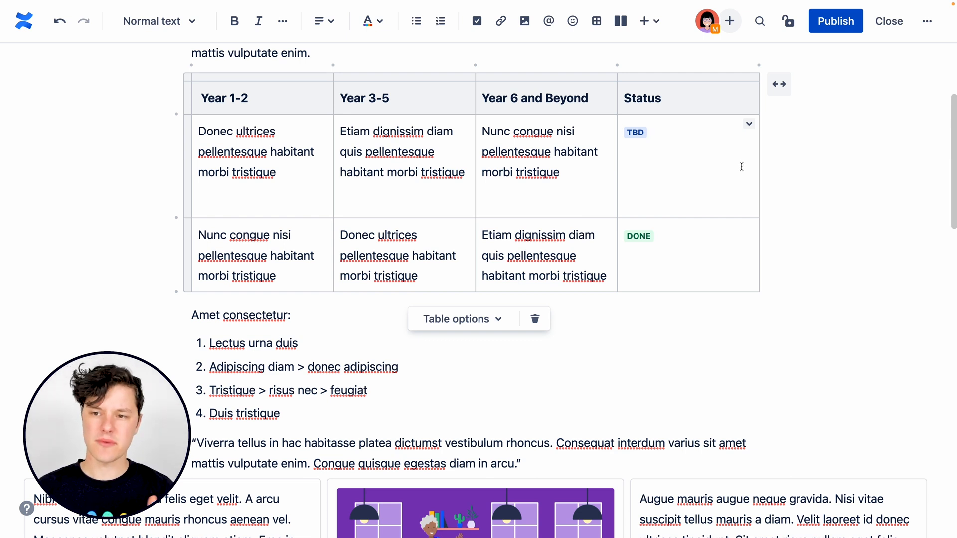
{"action": "mouse_move", "coordinate": [778, 84]}
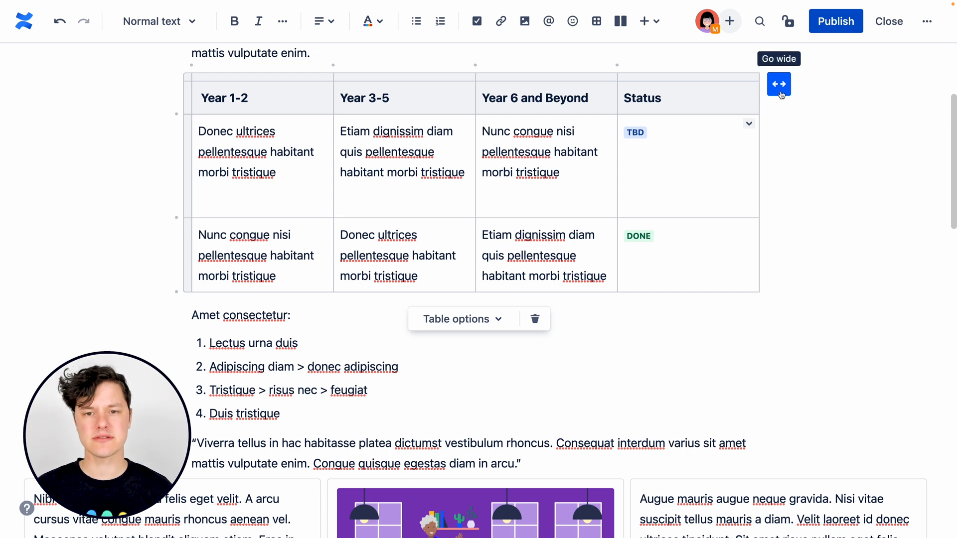
{"action": "left_click", "coordinate": [778, 84]}
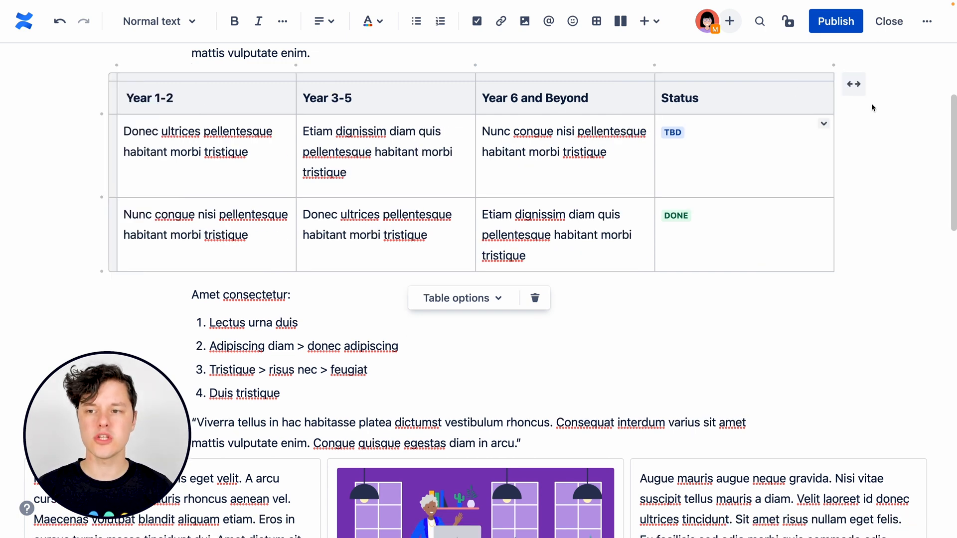
{"action": "left_click", "coordinate": [854, 84]}
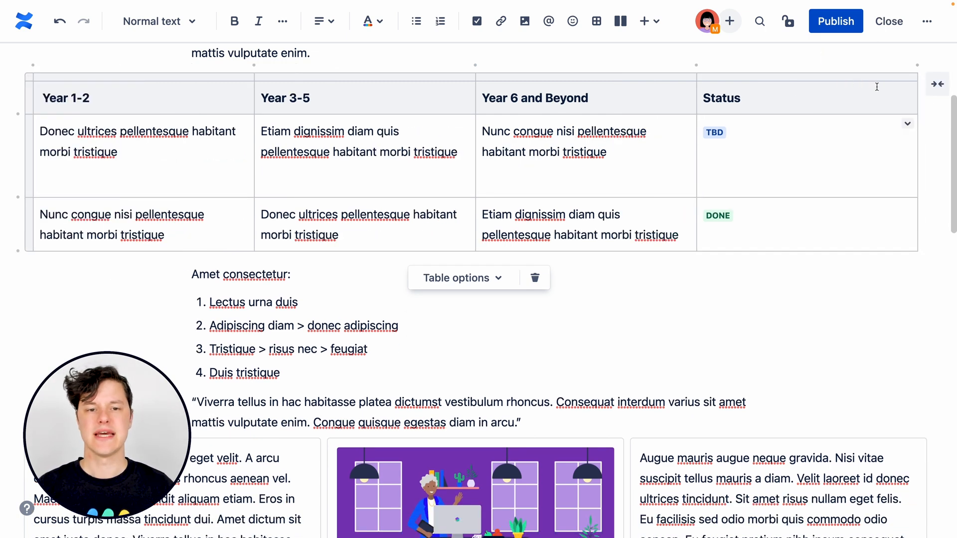
{"action": "mouse_move", "coordinate": [937, 129]}
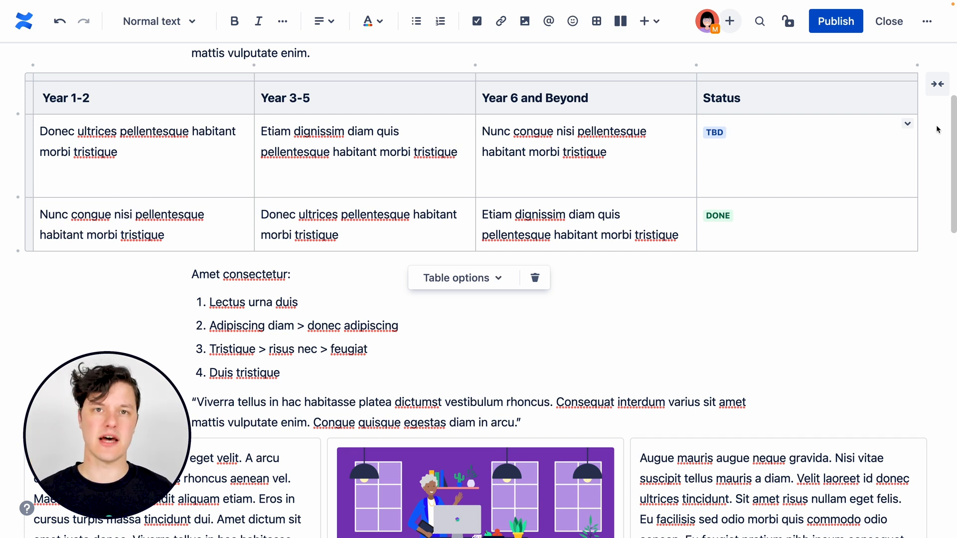